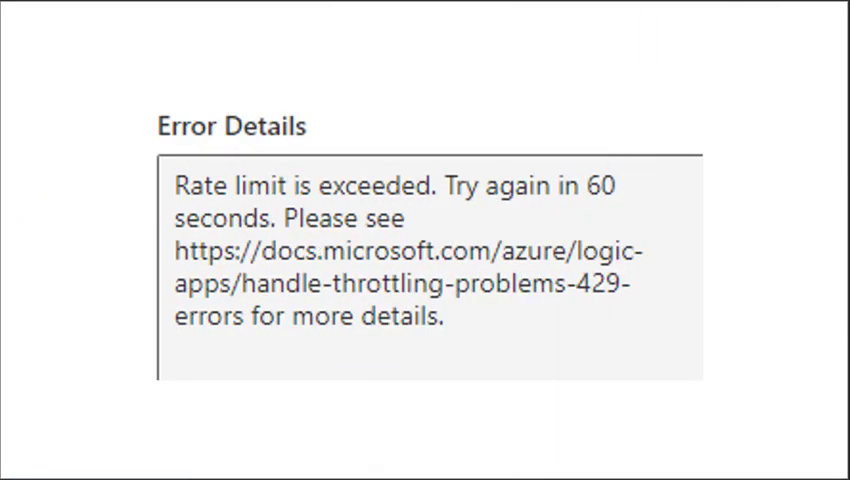
mouse_move(216, 212)
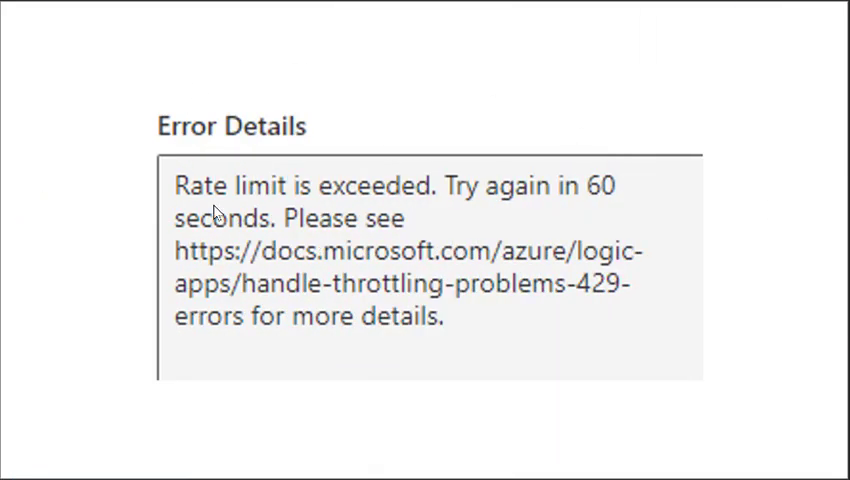
mouse_move(490, 256)
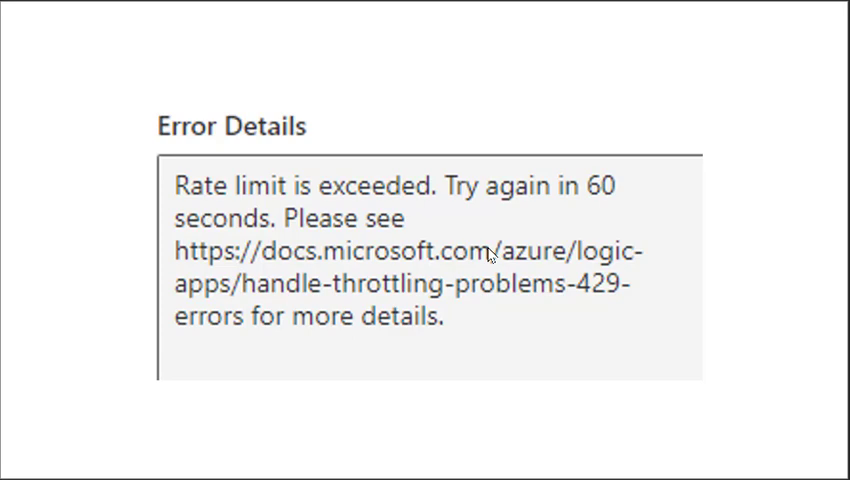
mouse_move(136, 162)
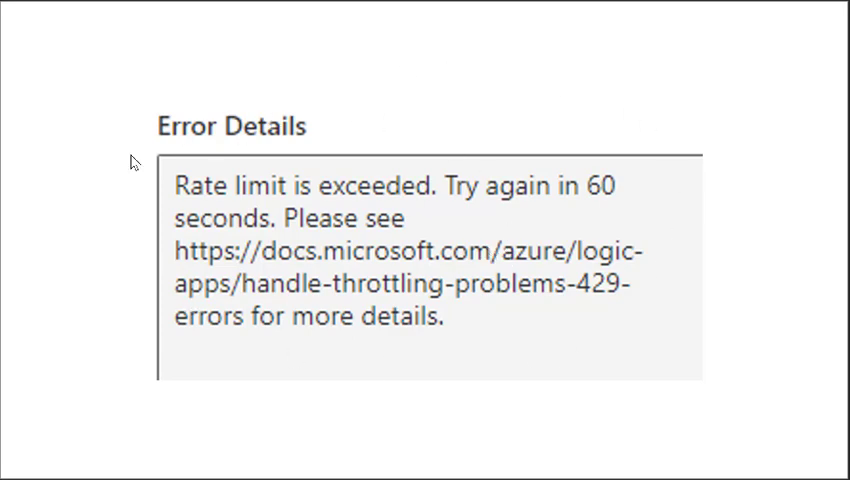
mouse_move(448, 394)
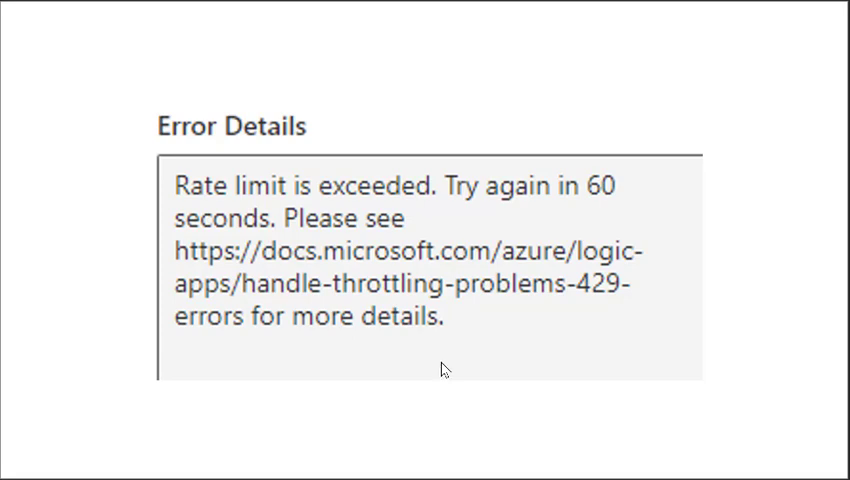
mouse_move(384, 196)
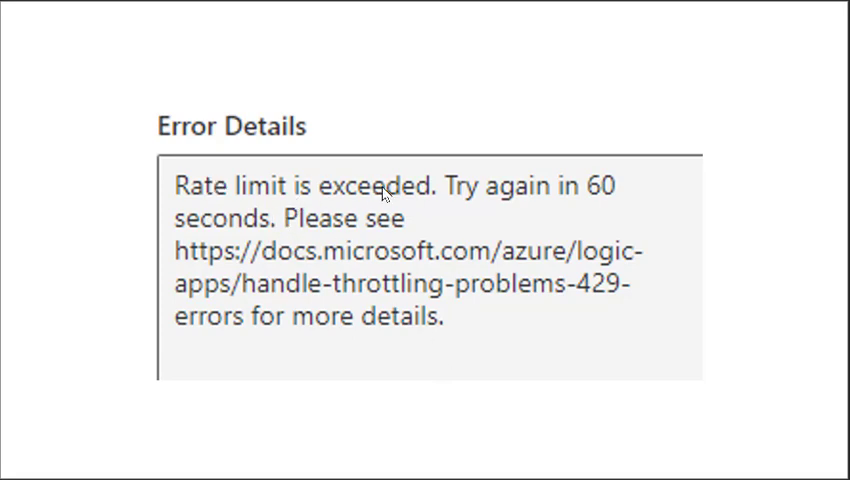
mouse_move(200, 196)
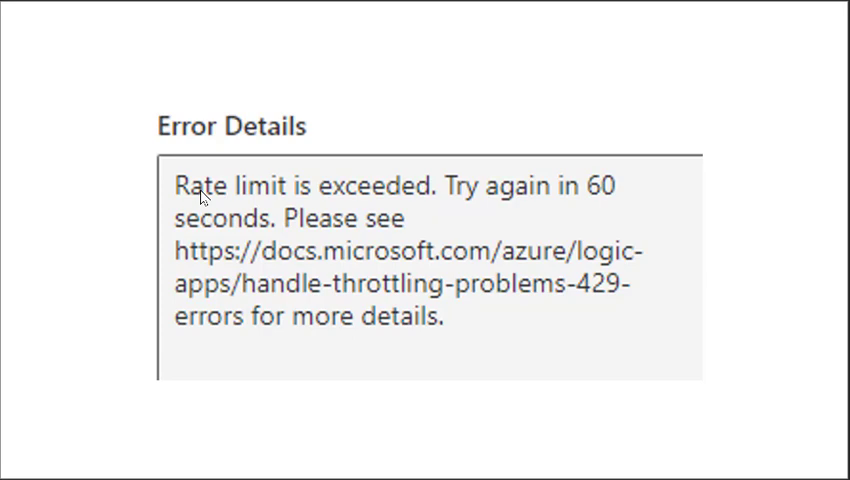
mouse_move(424, 204)
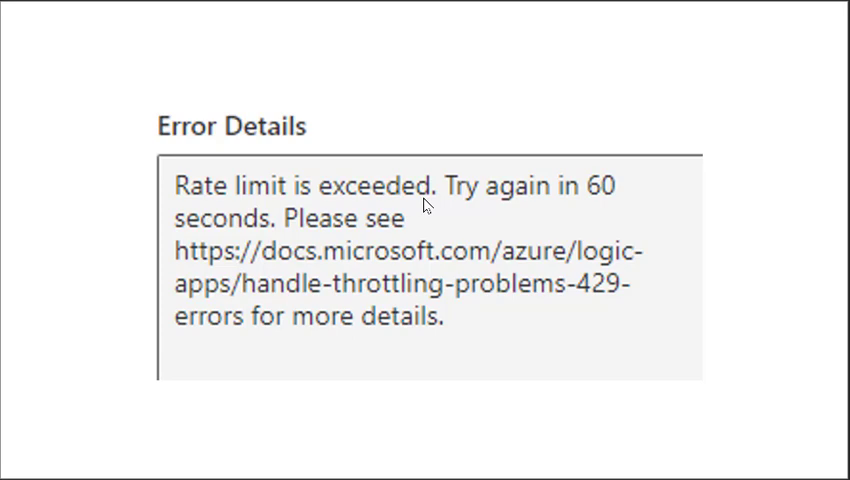
mouse_move(344, 200)
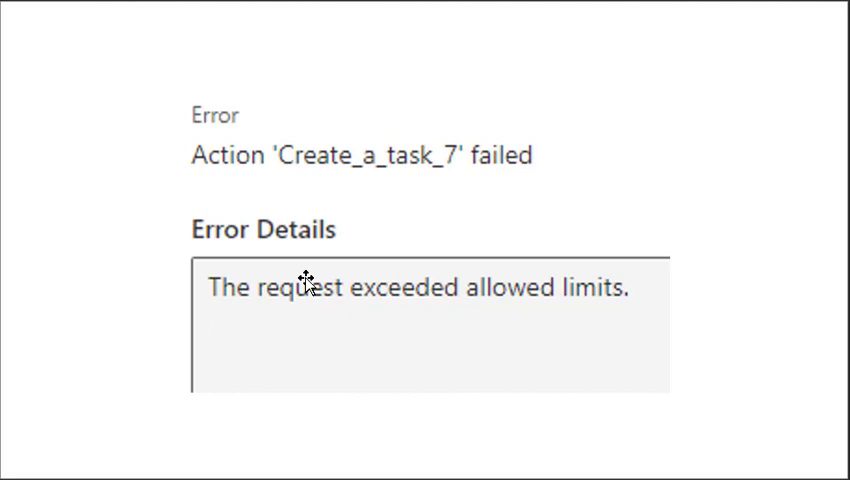
mouse_move(444, 334)
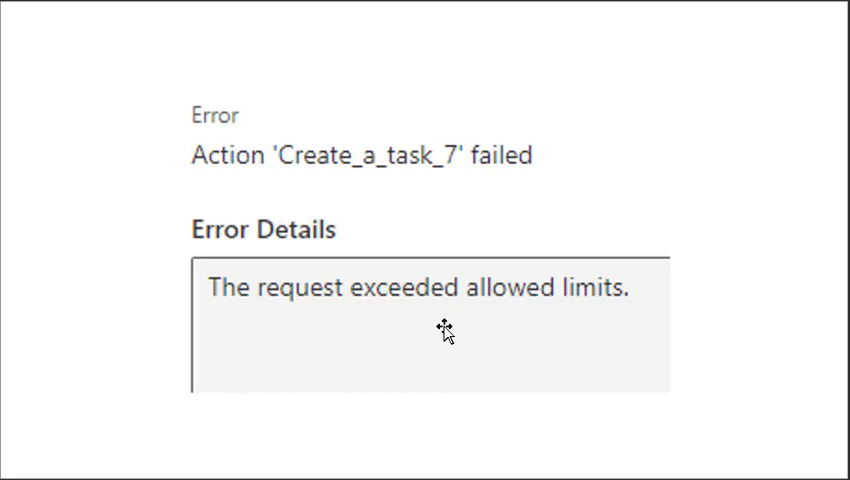
mouse_move(444, 332)
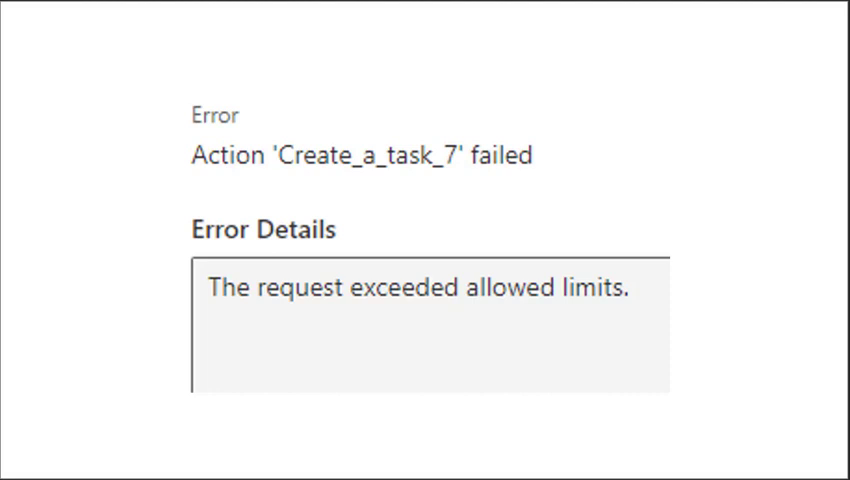
mouse_move(436, 440)
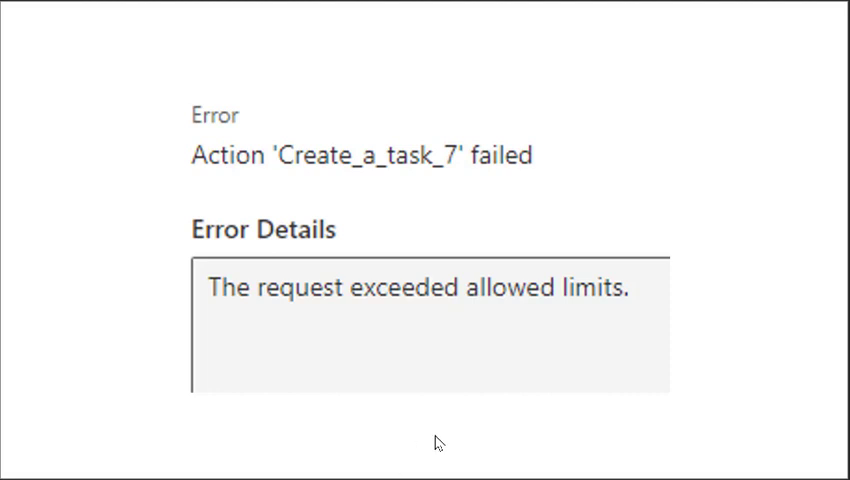
mouse_move(200, 292)
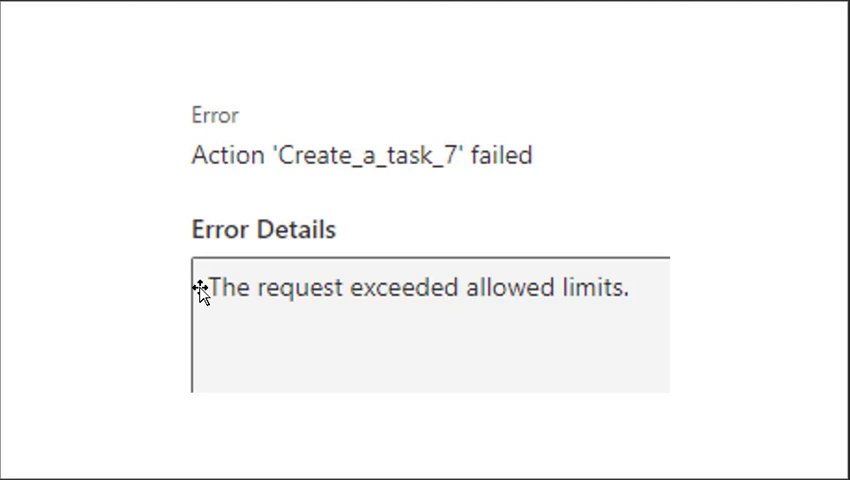
mouse_move(452, 170)
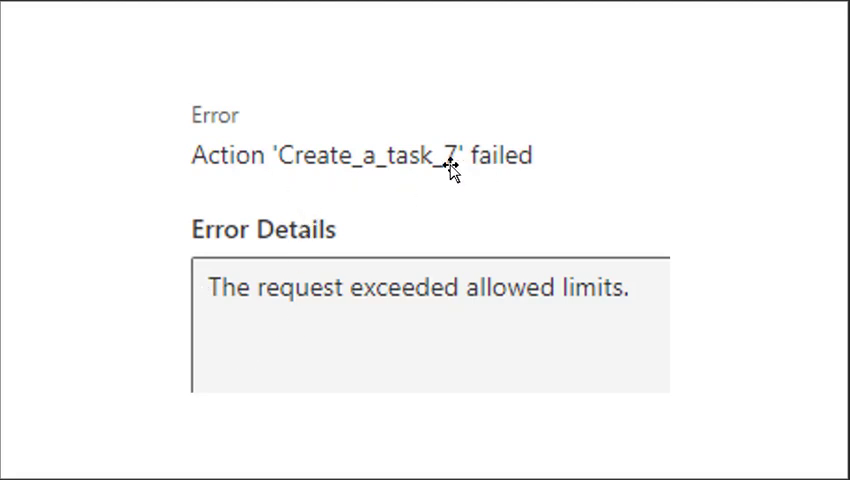
mouse_move(464, 300)
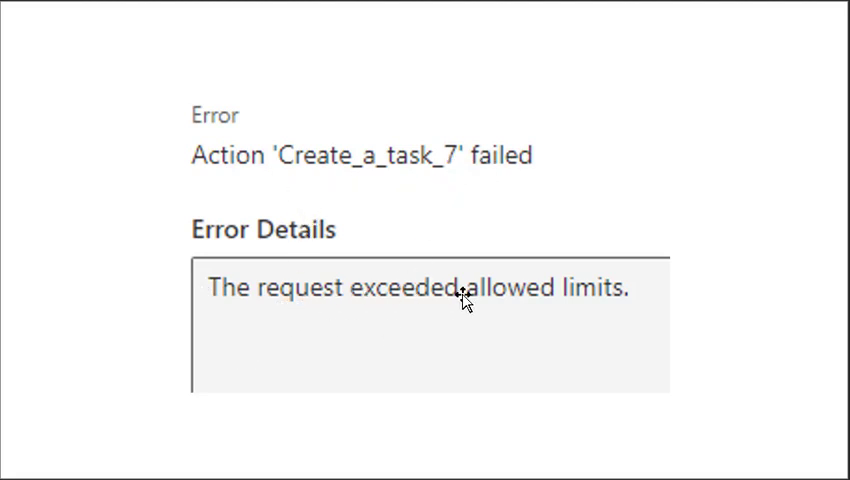
mouse_move(598, 298)
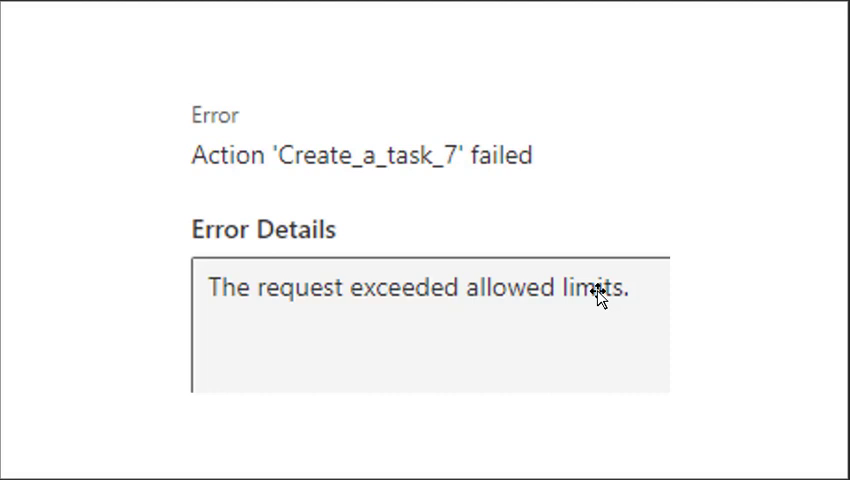
mouse_move(572, 376)
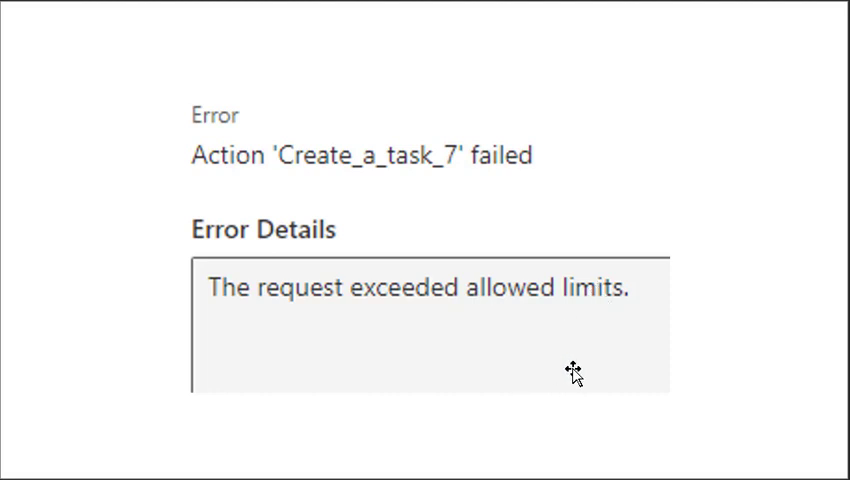
mouse_move(572, 372)
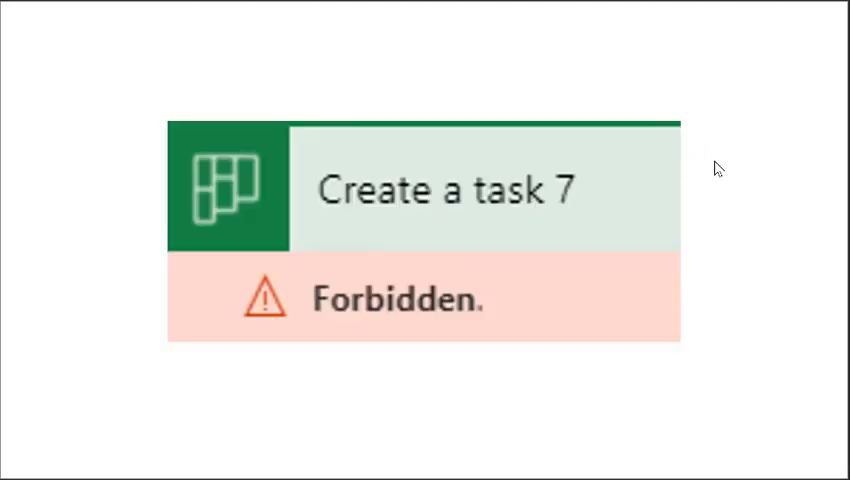
mouse_move(448, 208)
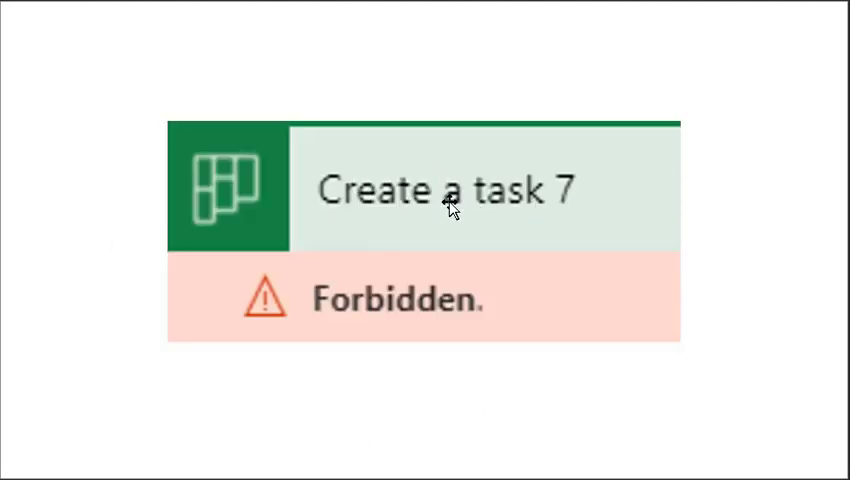
mouse_move(564, 218)
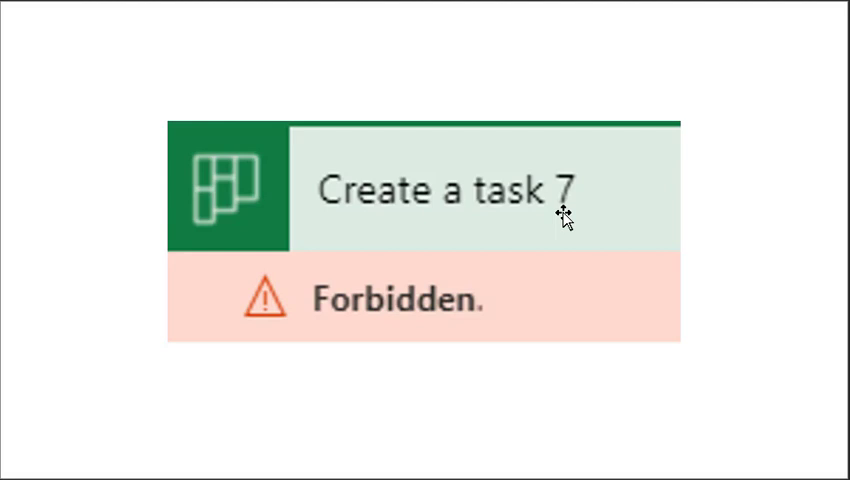
mouse_move(404, 324)
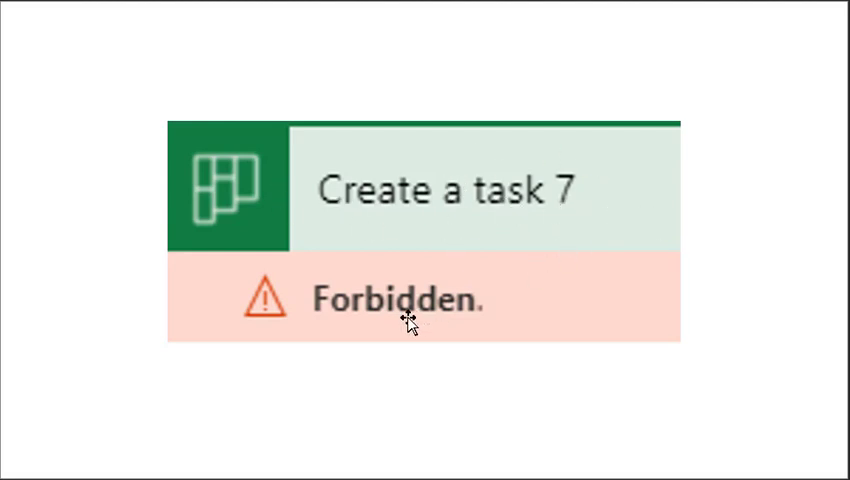
mouse_move(434, 318)
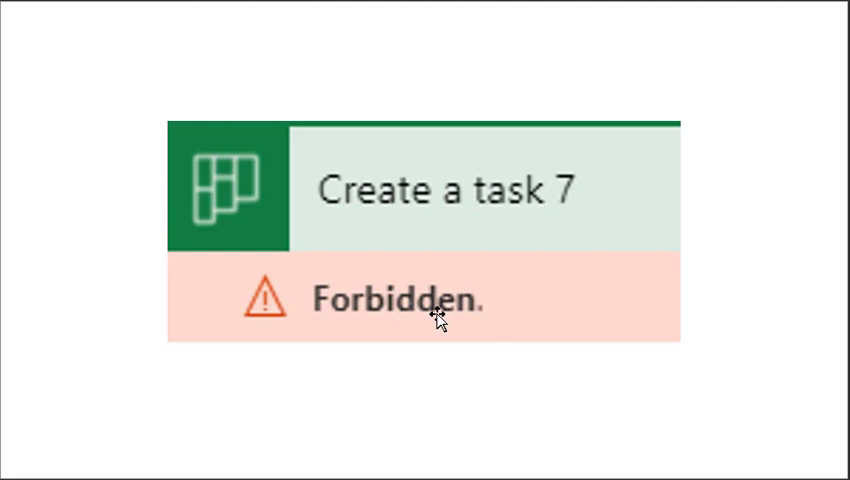
mouse_move(396, 318)
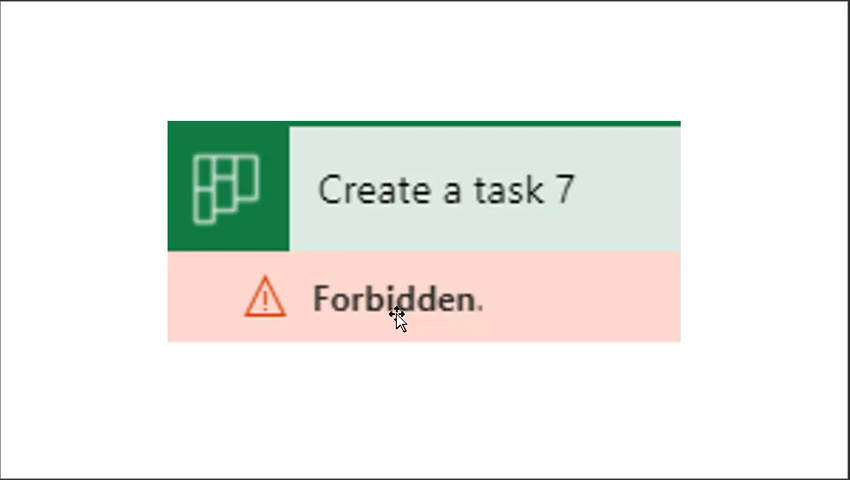
mouse_move(122, 70)
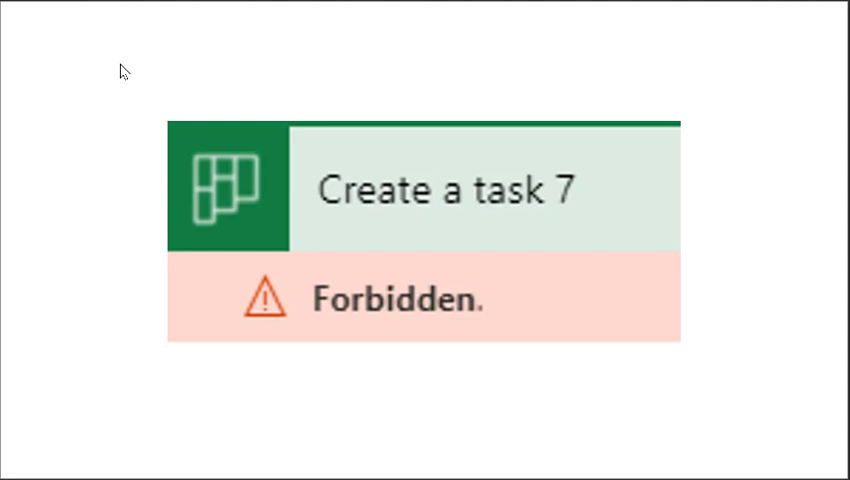
mouse_move(128, 140)
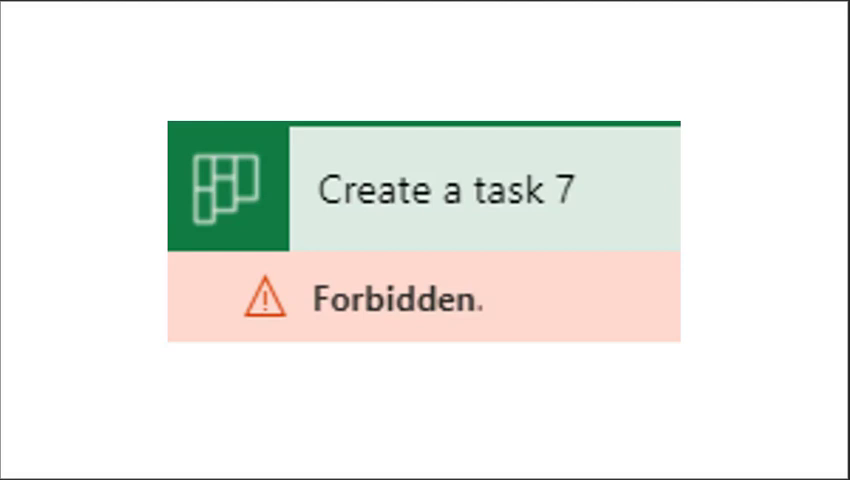
mouse_move(372, 116)
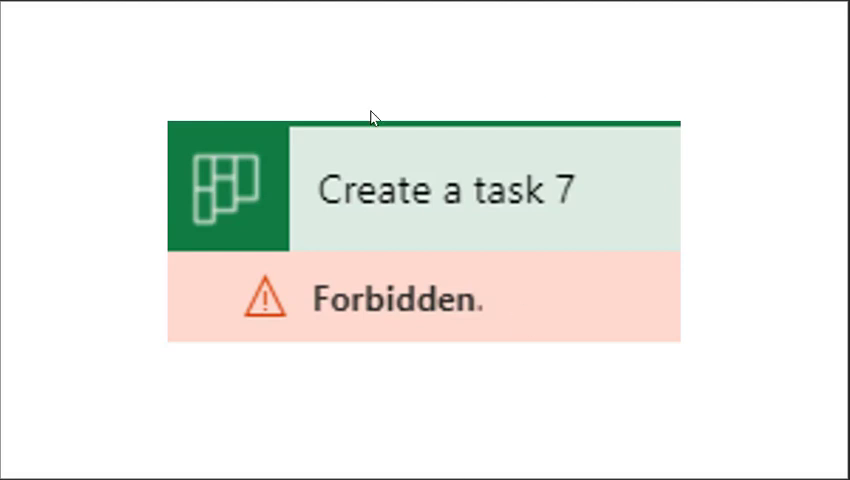
mouse_move(176, 292)
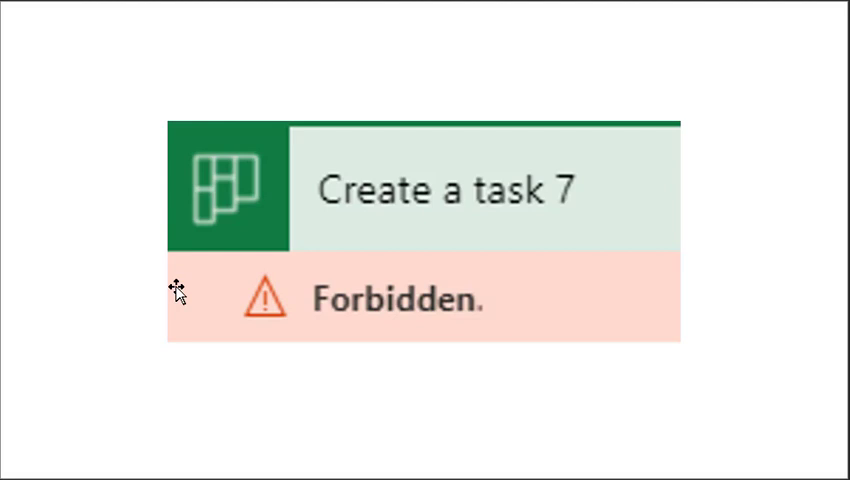
mouse_move(208, 324)
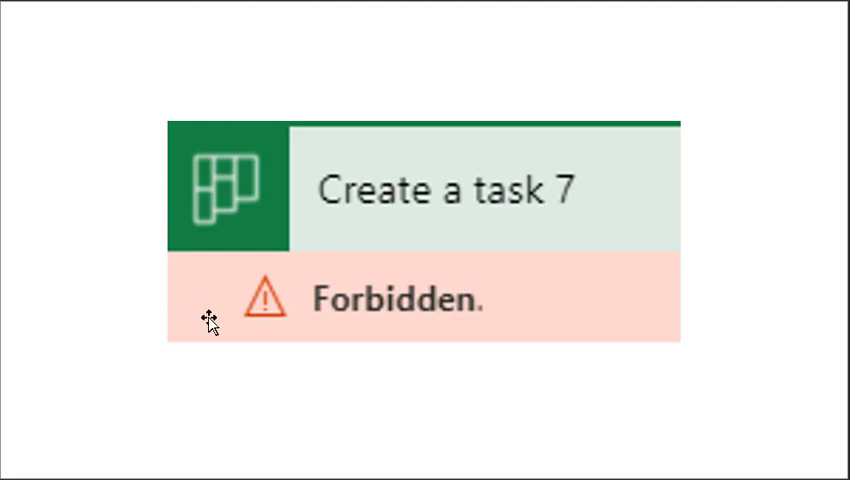
mouse_move(226, 304)
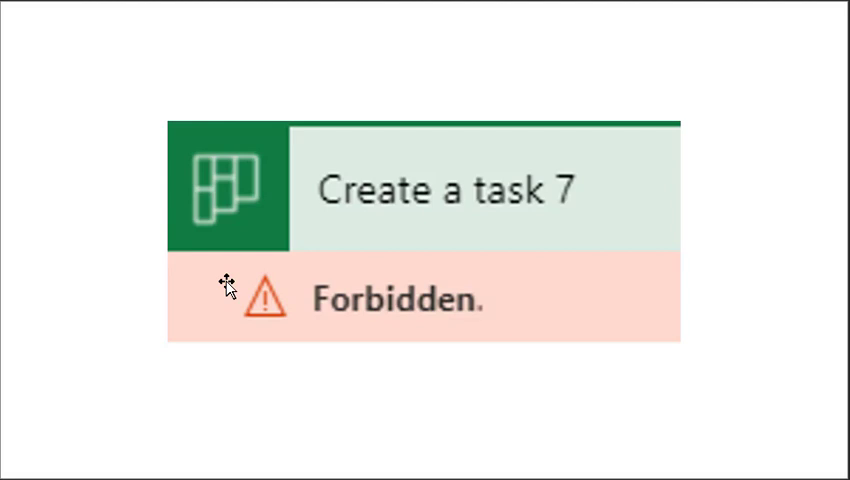
mouse_move(80, 160)
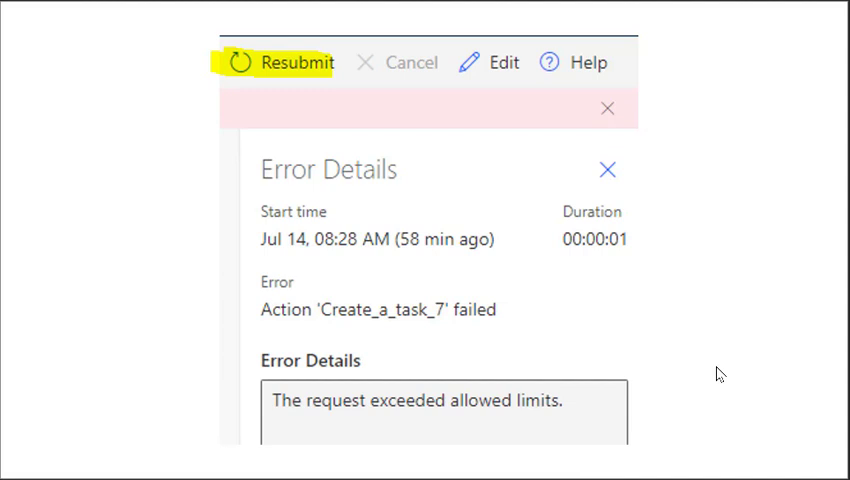
mouse_move(540, 364)
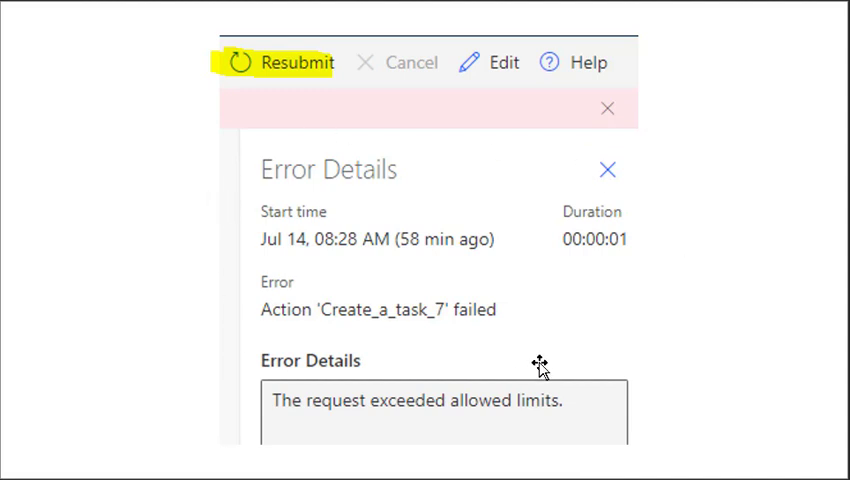
mouse_move(776, 358)
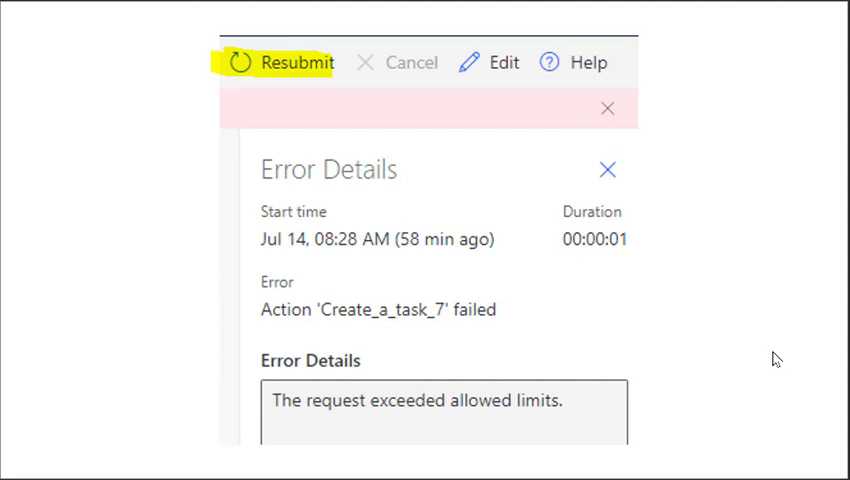
mouse_move(454, 264)
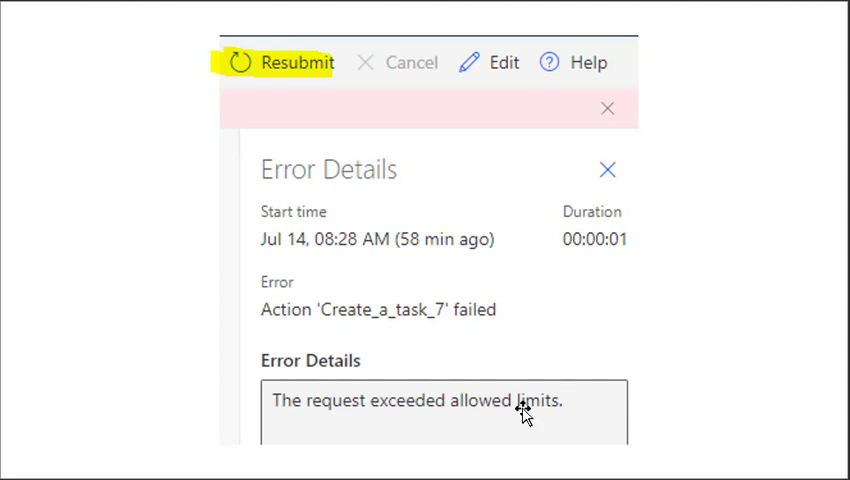
mouse_move(800, 342)
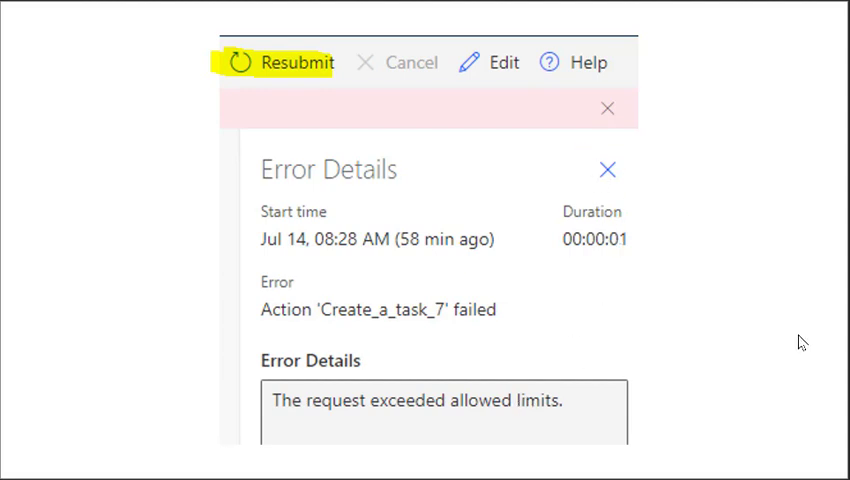
mouse_move(766, 332)
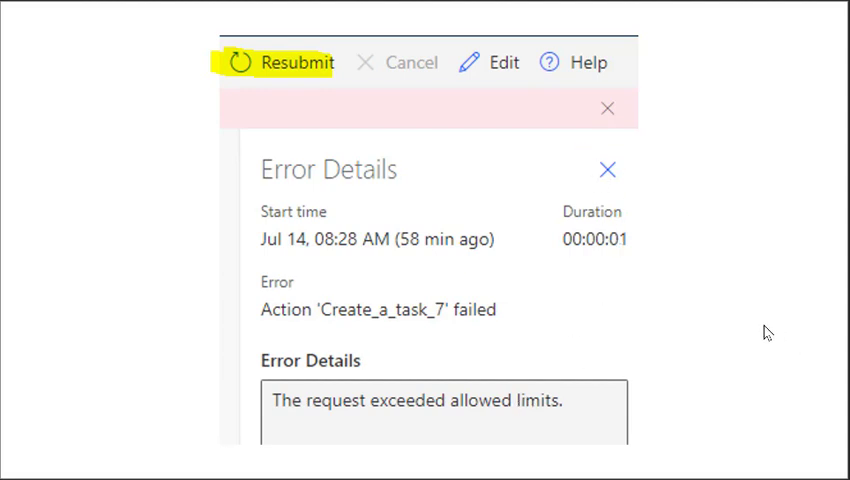
mouse_move(132, 116)
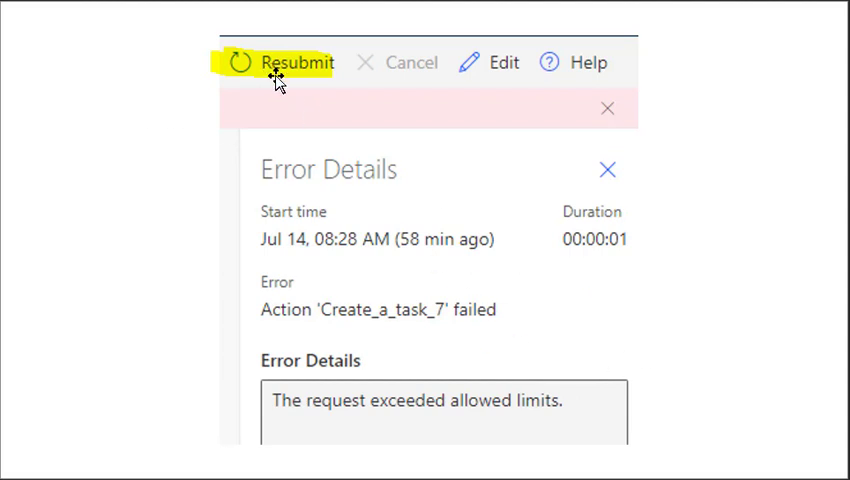
mouse_move(714, 292)
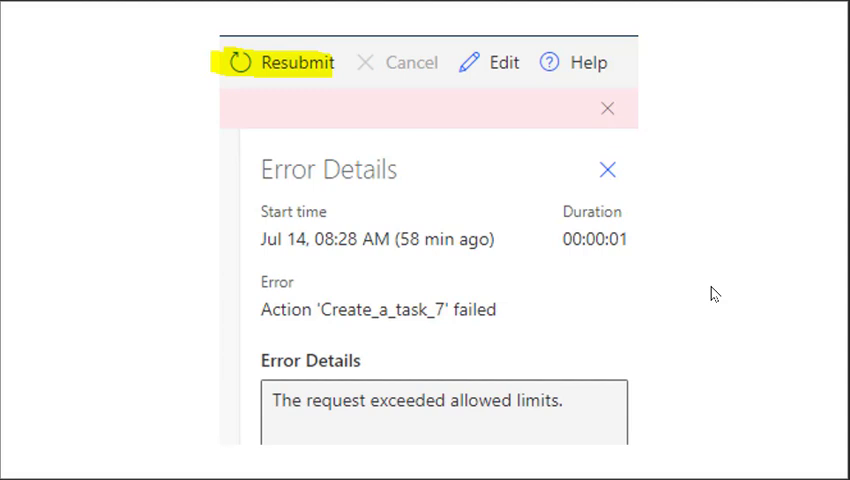
Request a resubmit of the failed Create_a_task_7 flow run from the toolbar.
click(296, 62)
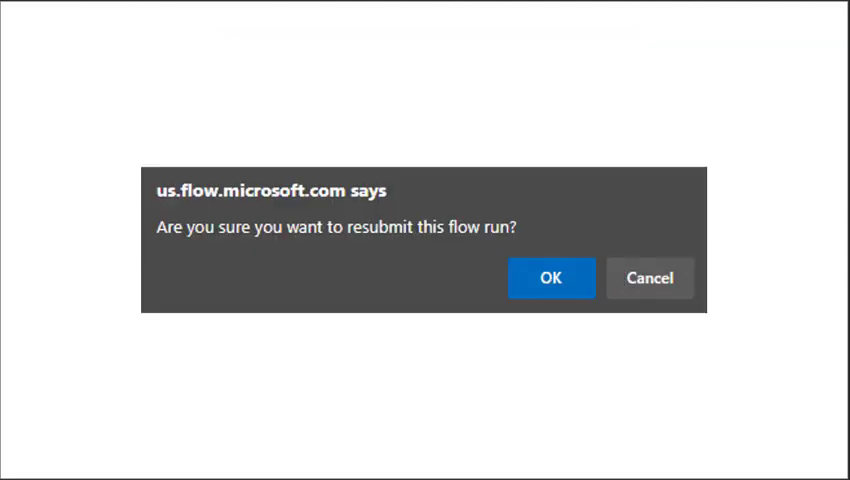
Confirm OK in the 'Are you sure you want to resubmit this flow run?' prompt.
click(552, 278)
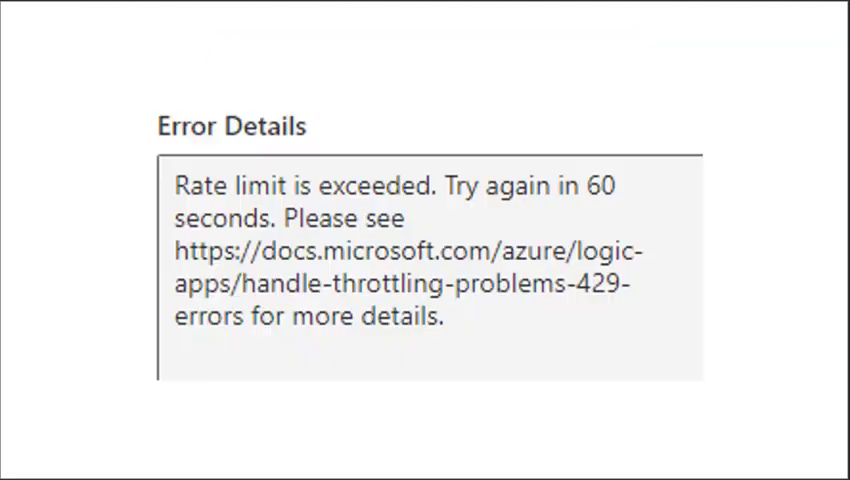
mouse_move(170, 262)
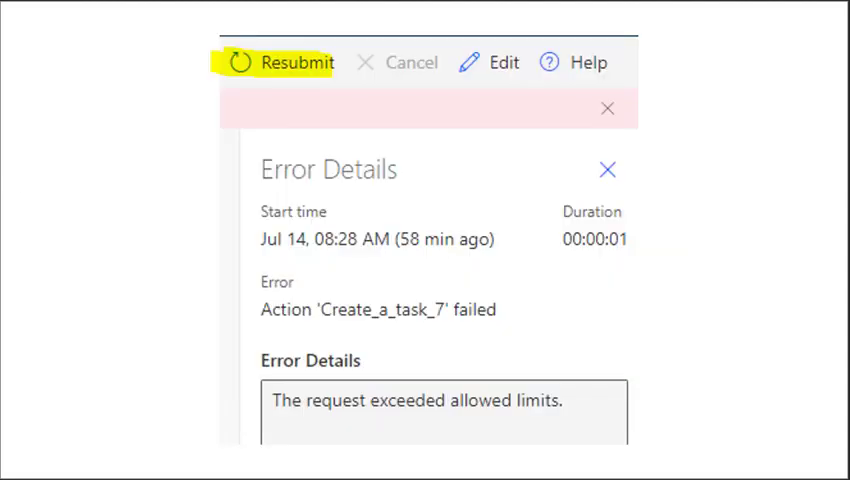
mouse_move(420, 248)
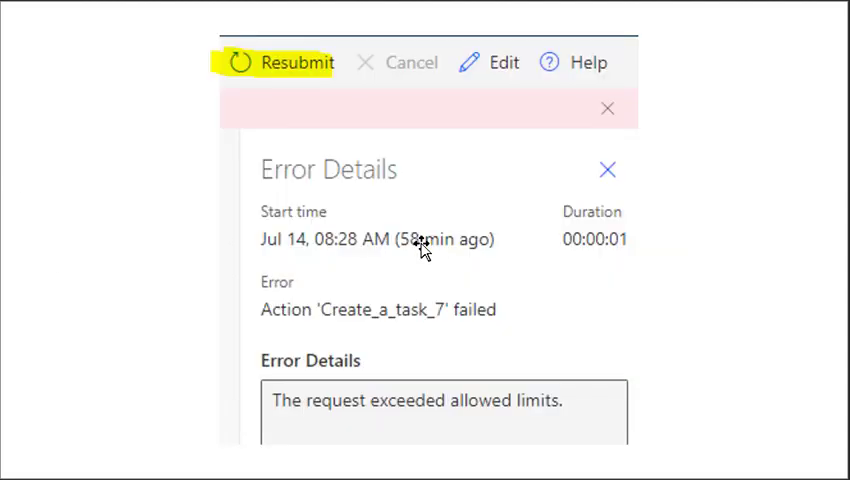